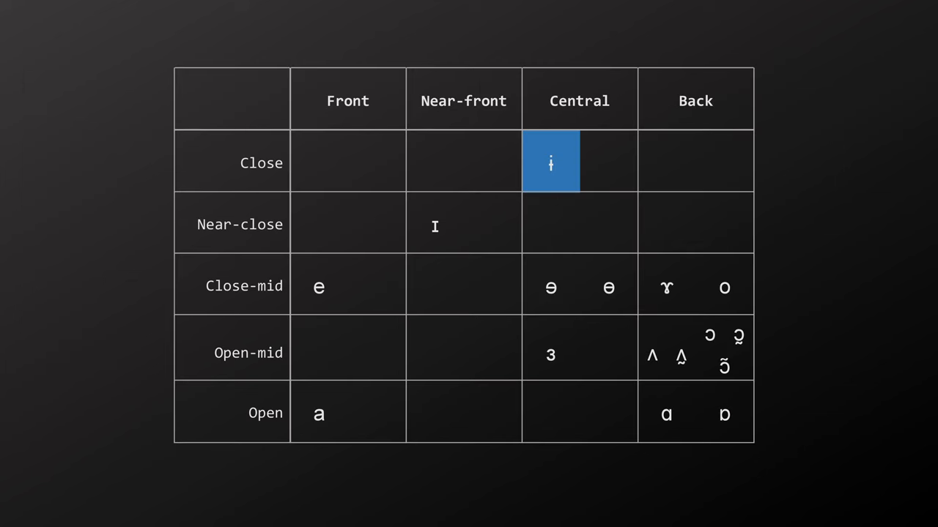
left_click(608, 286)
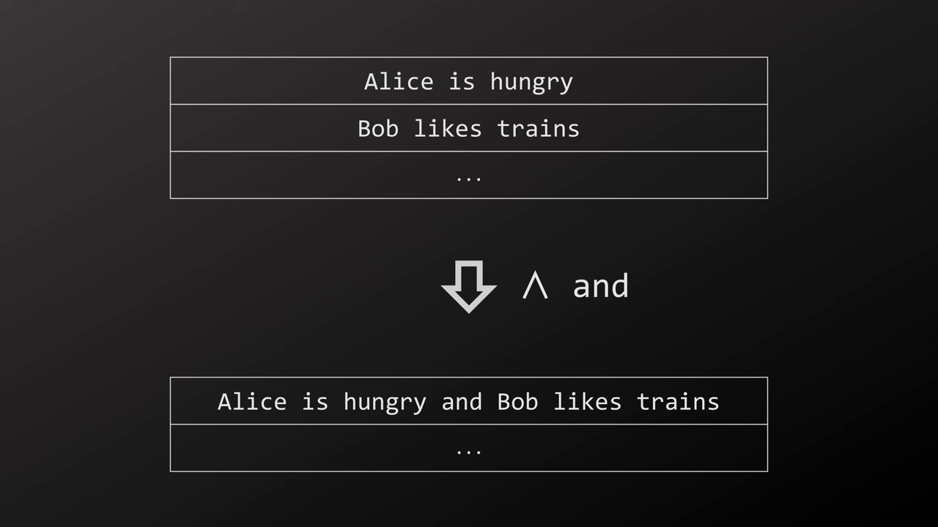
left_click(468, 81)
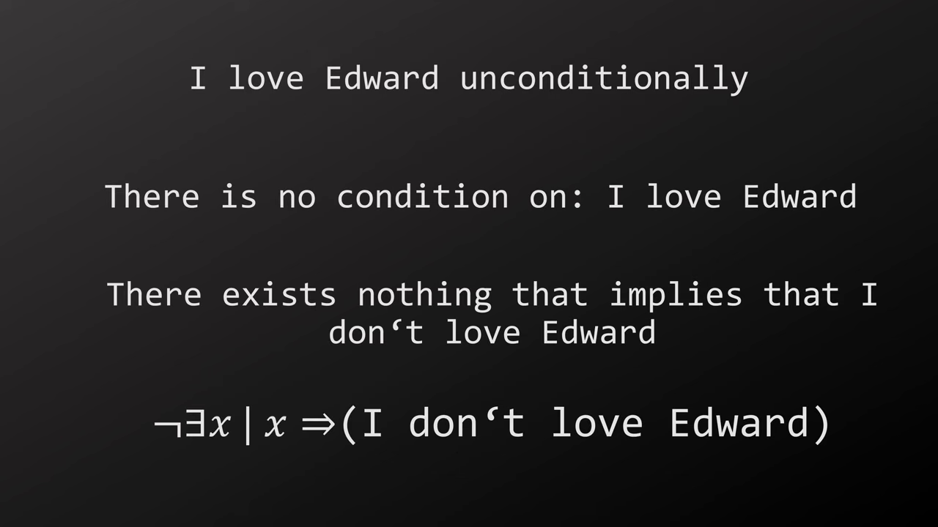
key("Right")
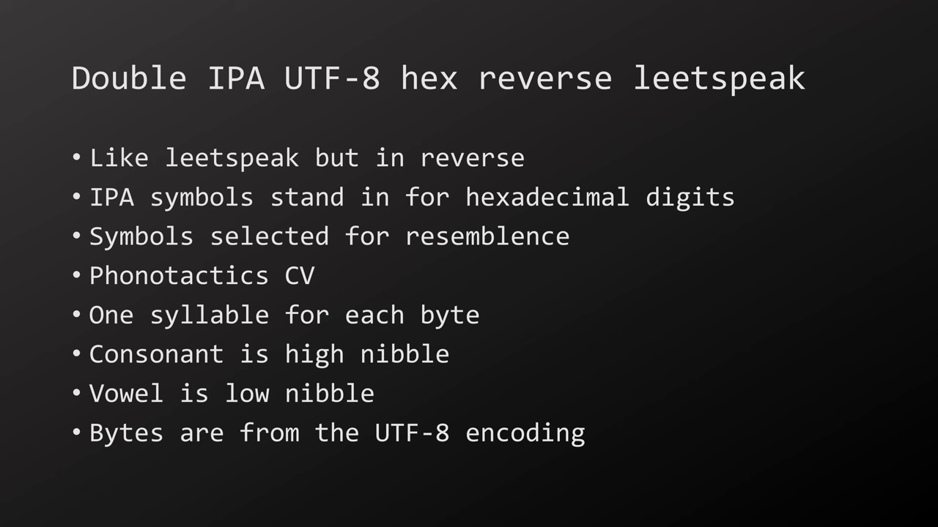
key("Right")
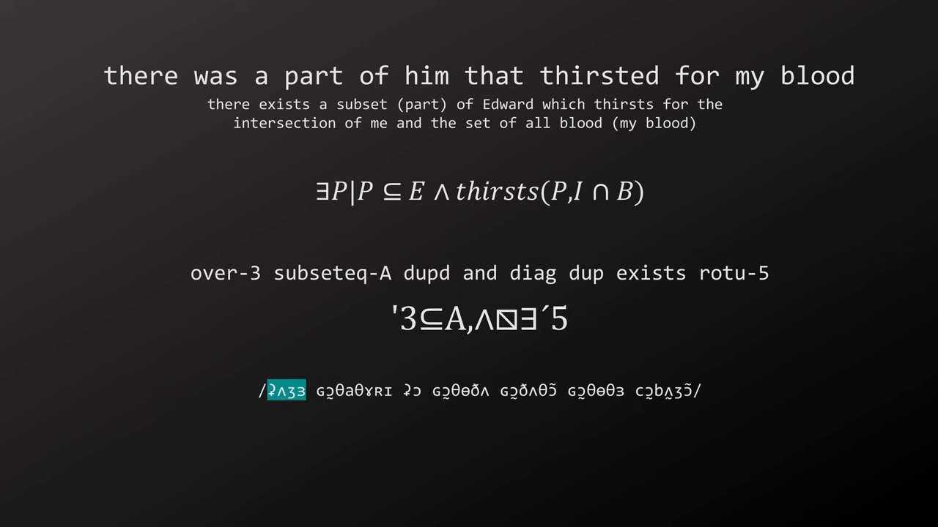
left_click(353, 391)
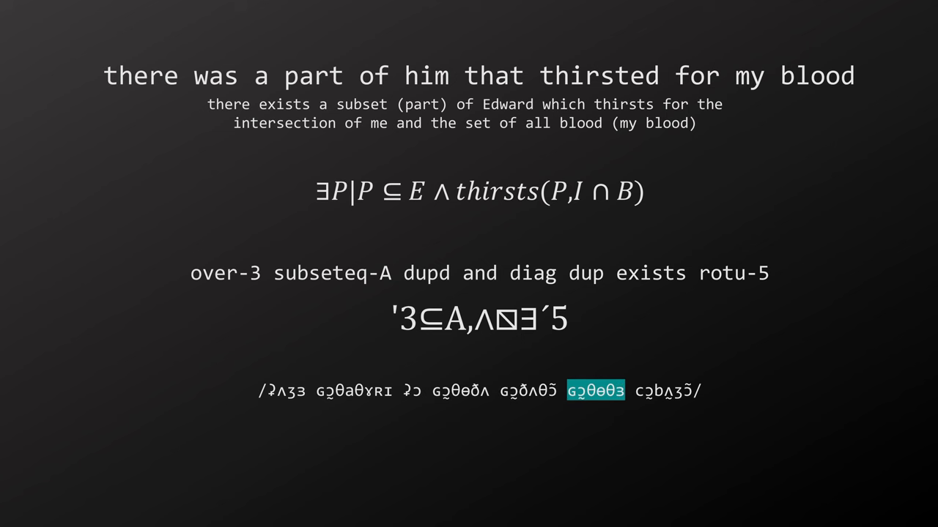
left_click(666, 391)
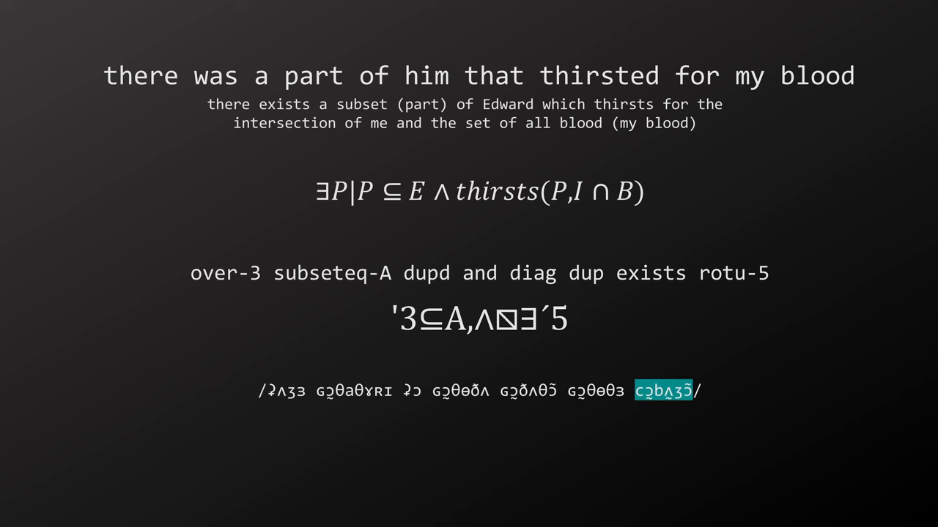